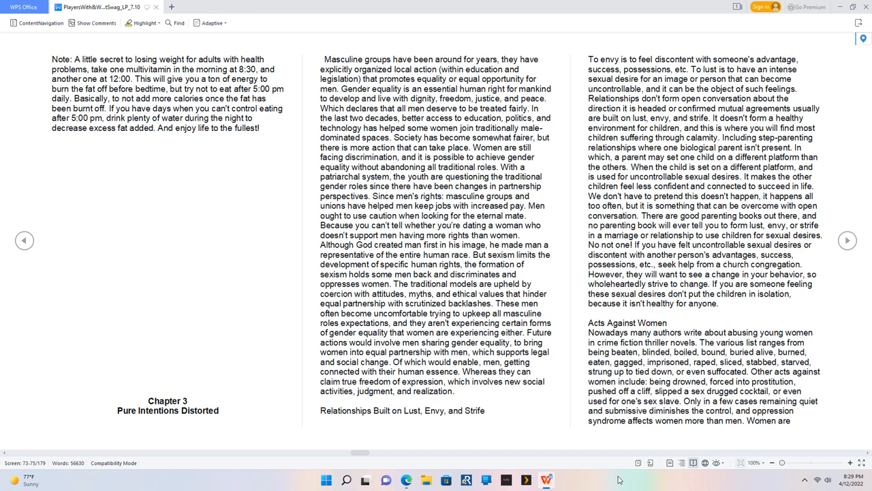
scroll("down", 3)
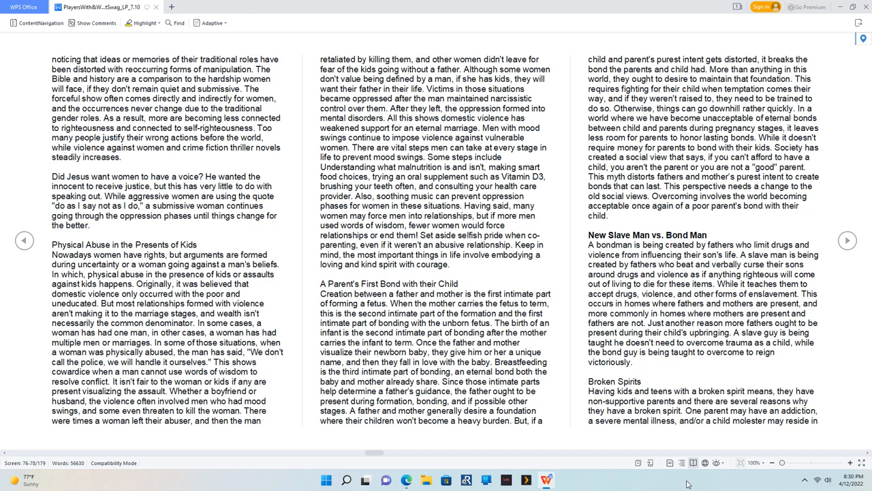
scroll("down", 3)
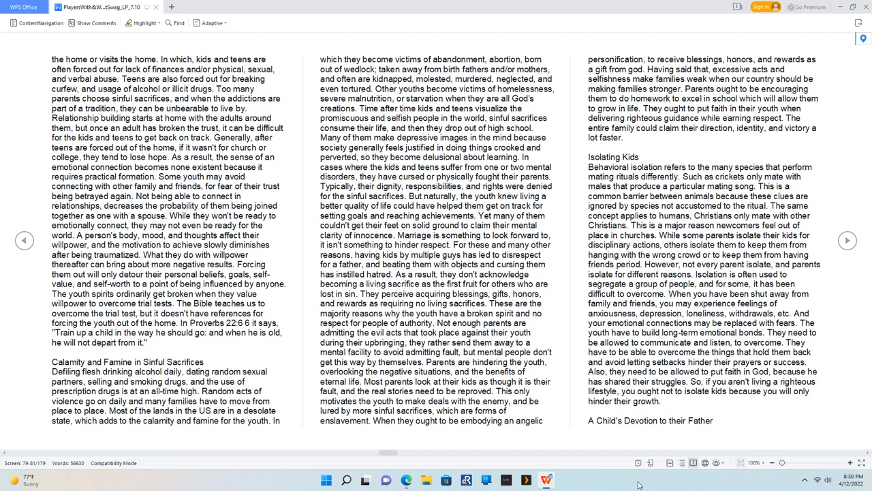